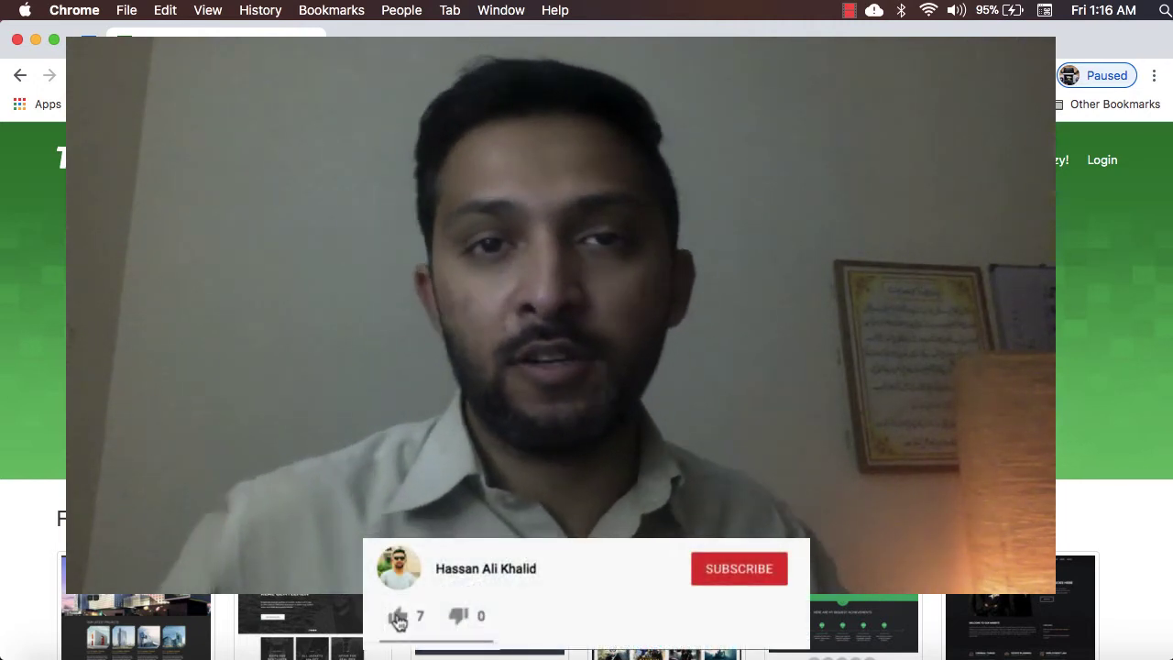
Go to Browse by Vector Category and enter the Free Wordpress Themes category.
left_click(739, 568)
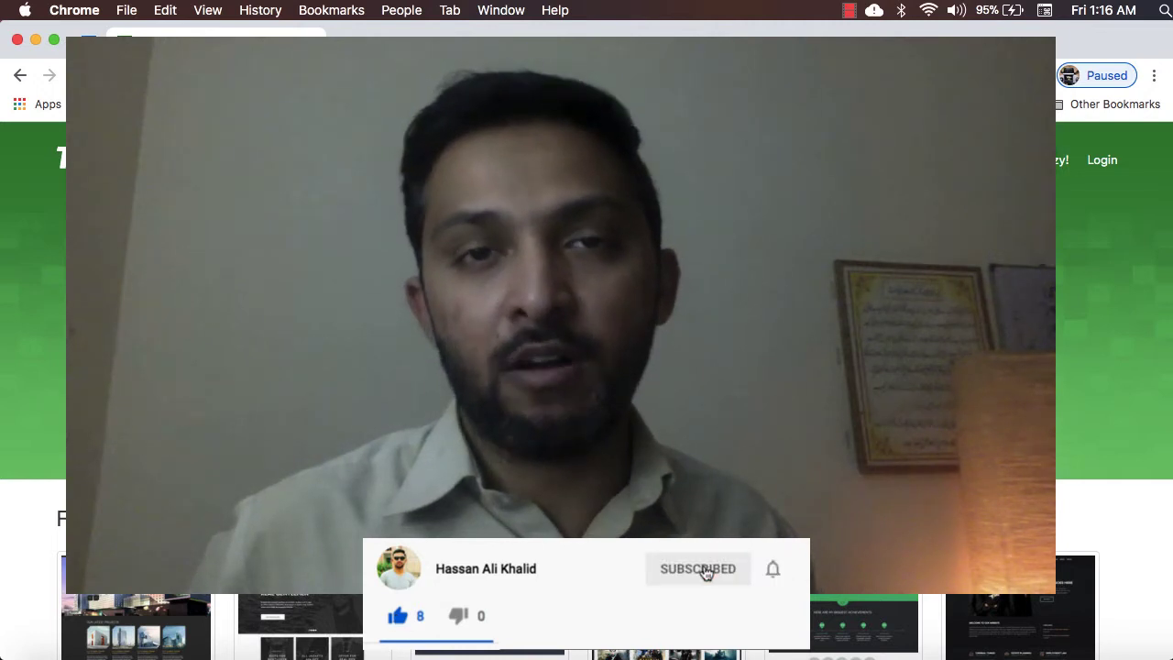
left_click(774, 568)
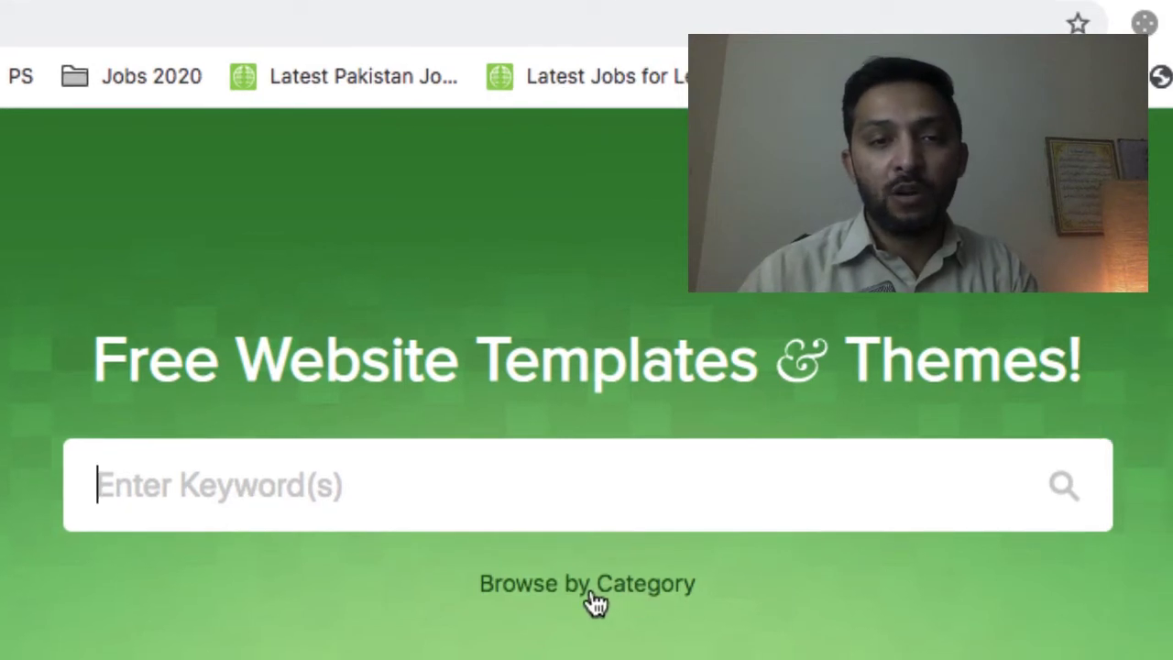
mouse_move(522, 590)
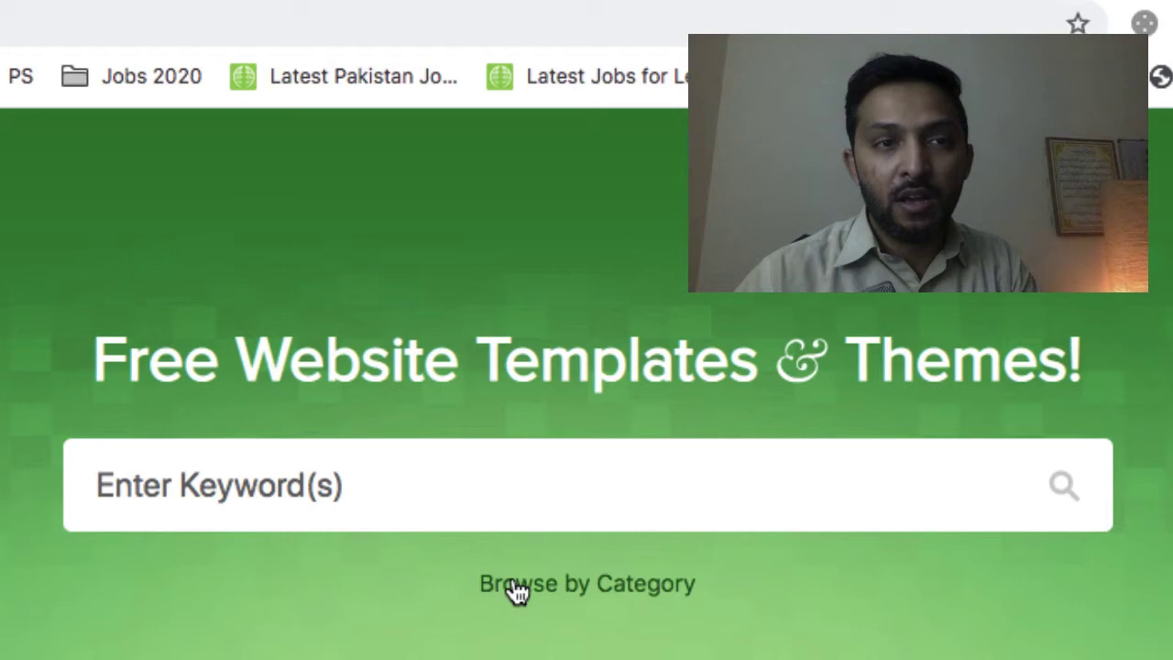
scroll("down", 3)
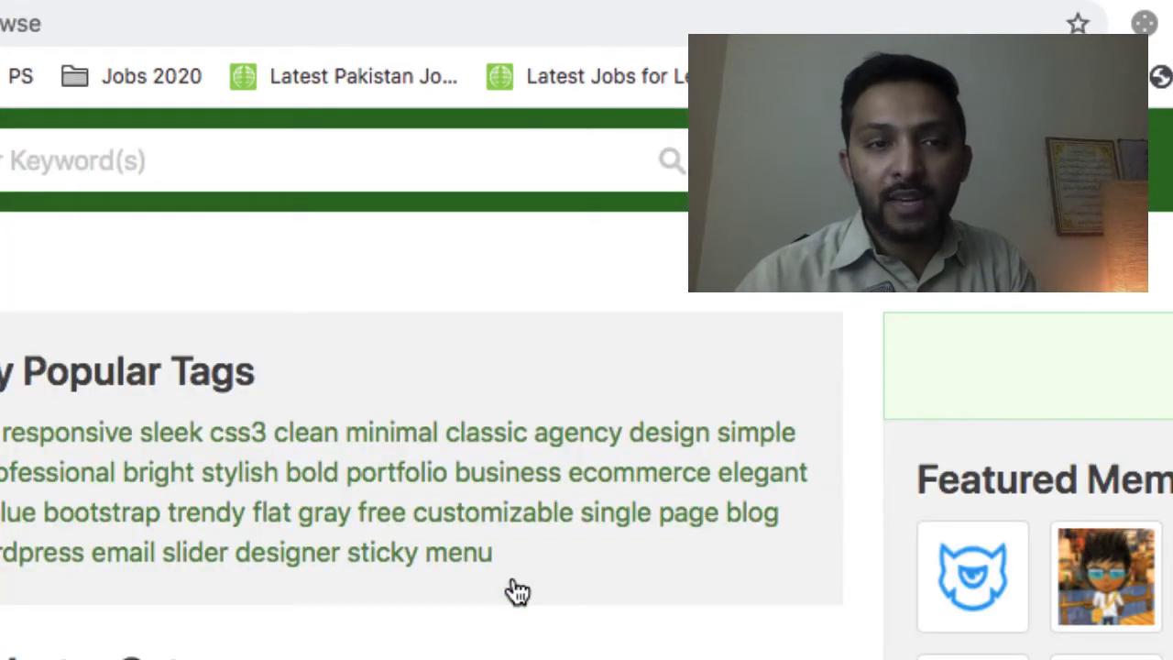
scroll("down", 3)
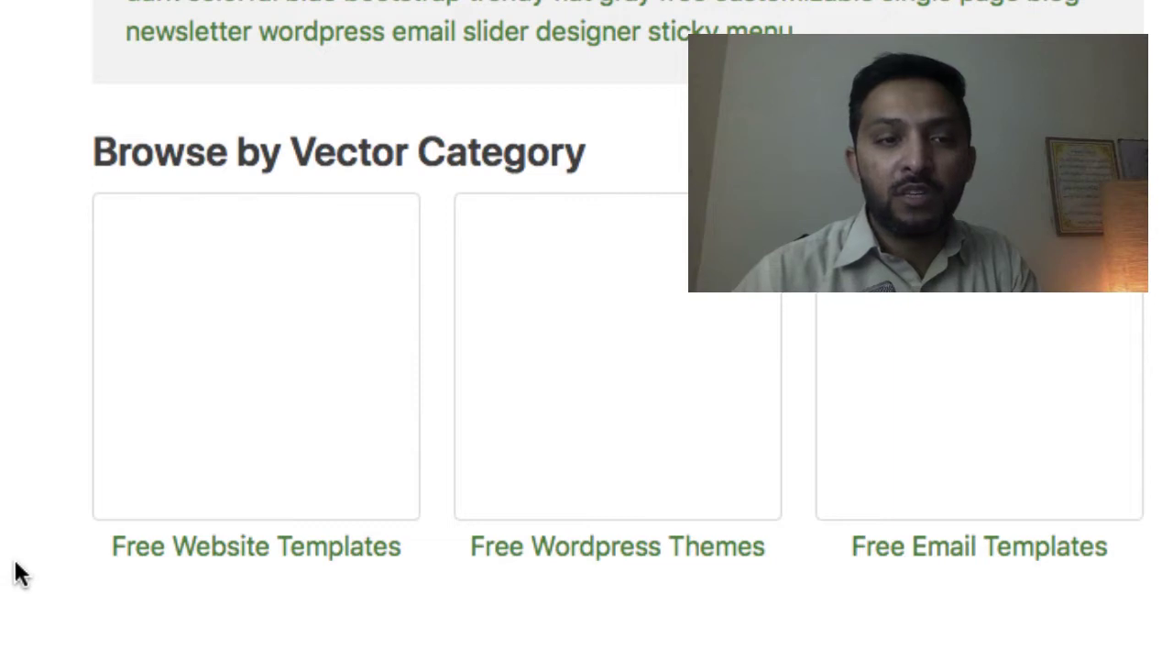
mouse_move(161, 558)
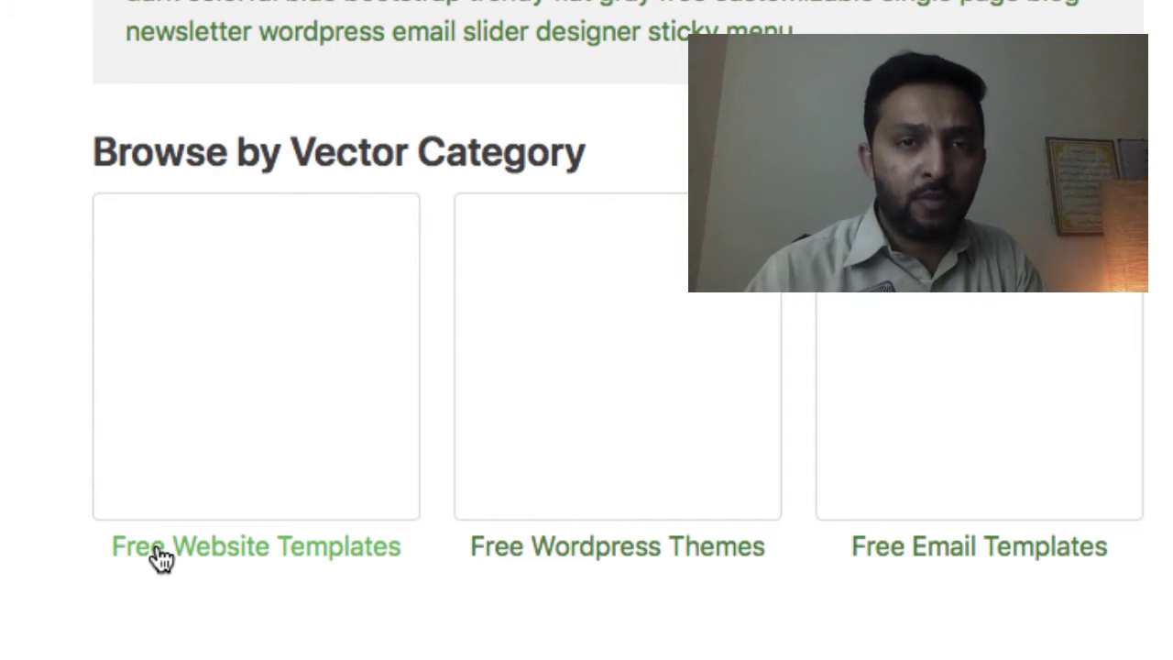
mouse_move(561, 553)
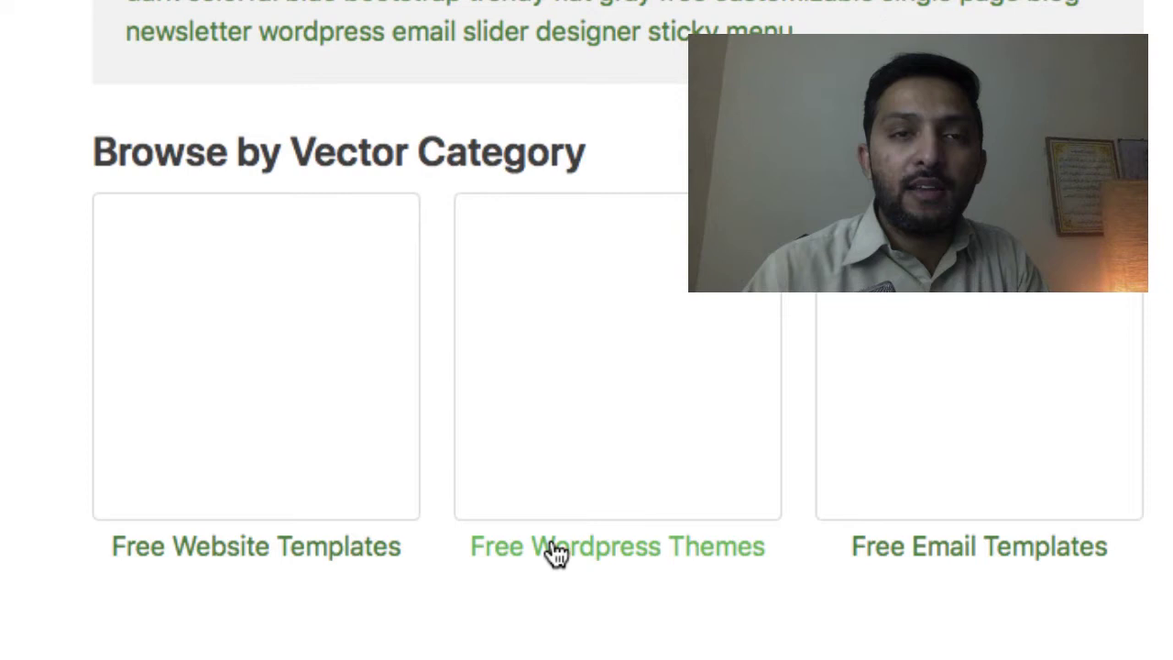
left_click(620, 546)
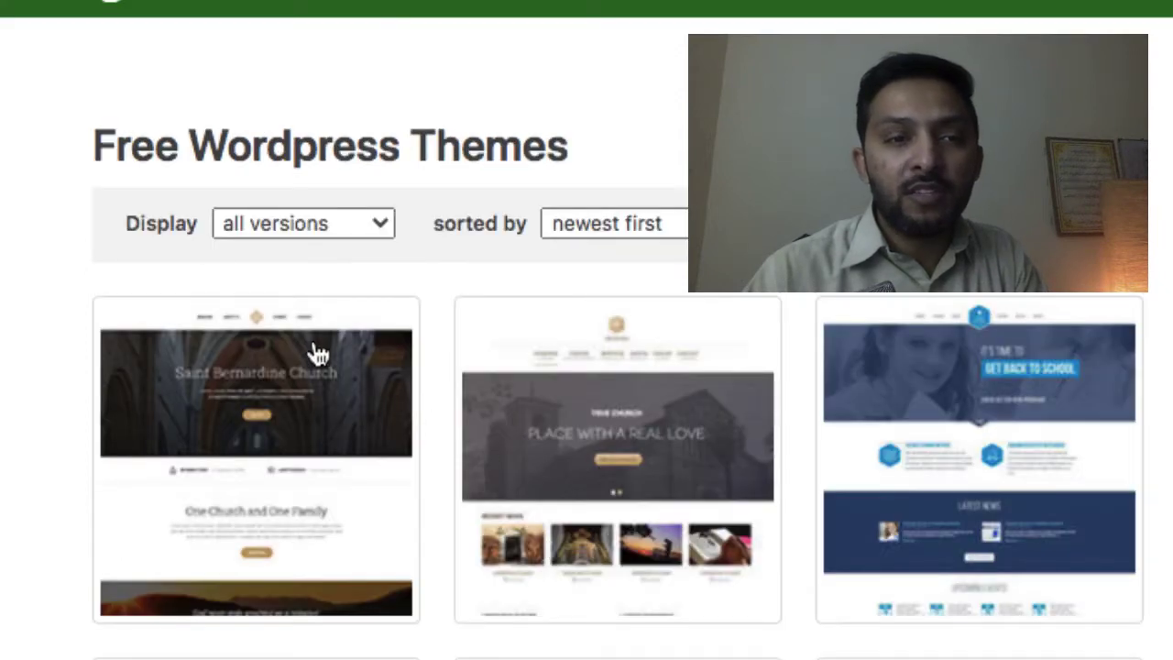
Choose the dark architecture theme thumbnail in the themes grid's second row.
left_click(303, 223)
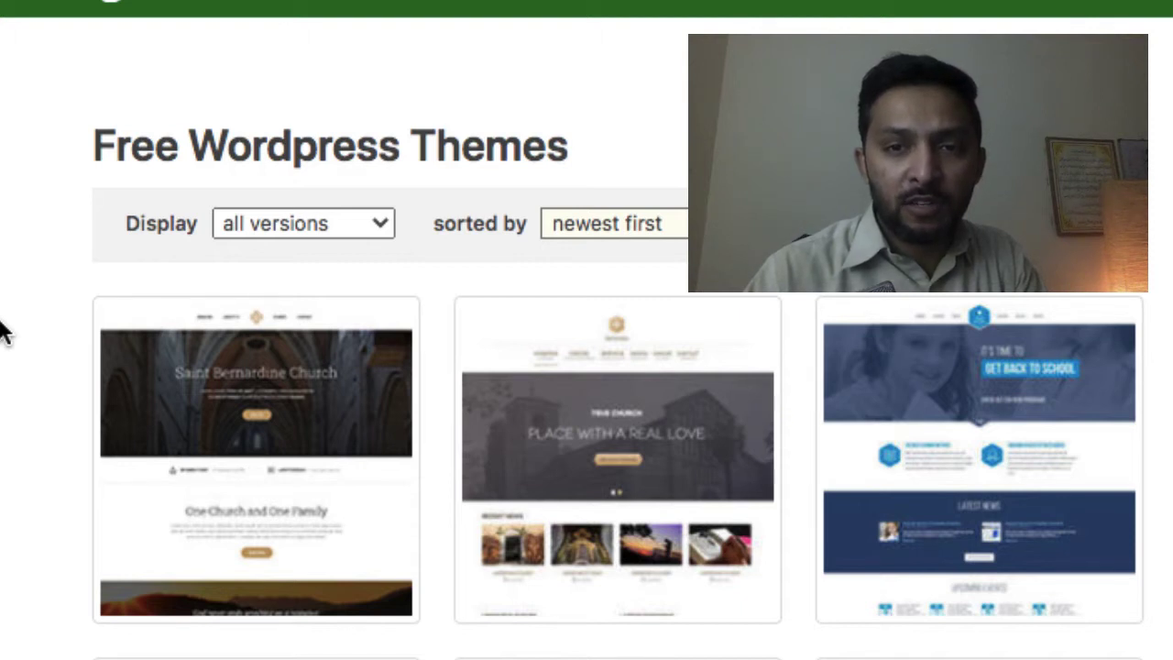
mouse_move(315, 396)
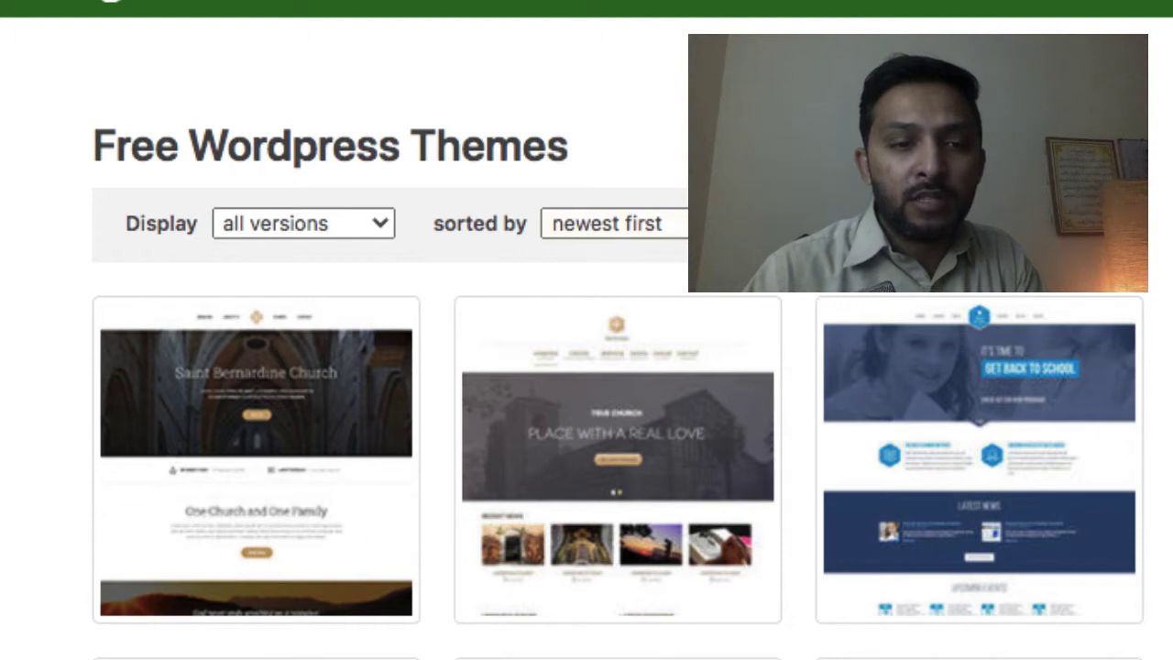
scroll("down", 3)
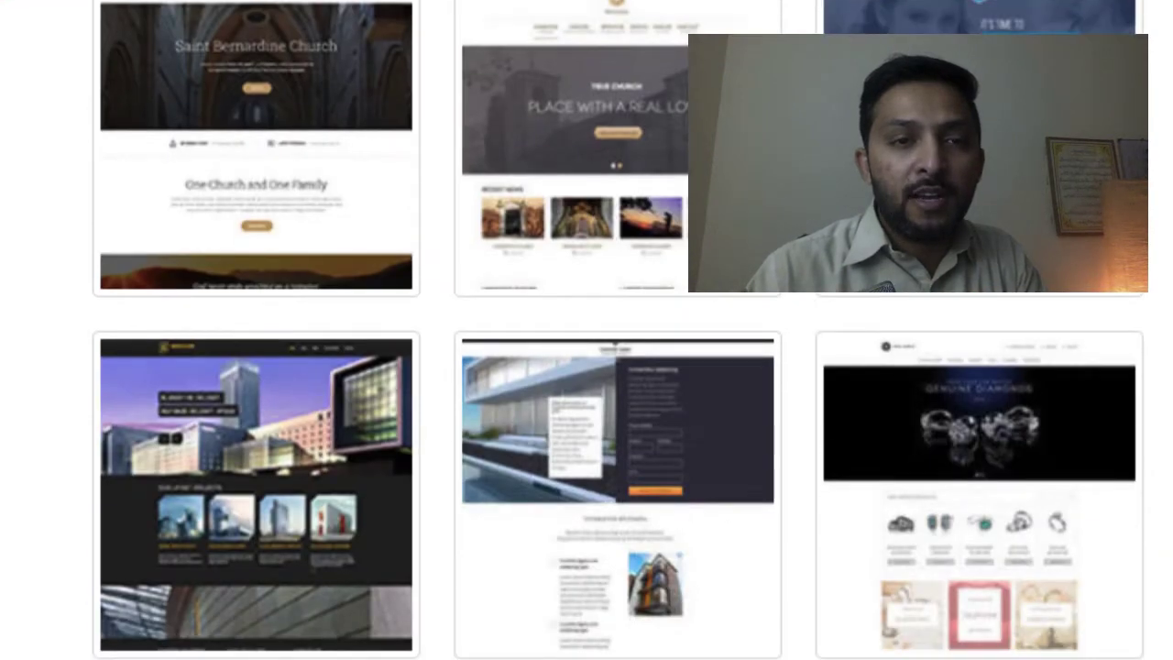
left_click(257, 491)
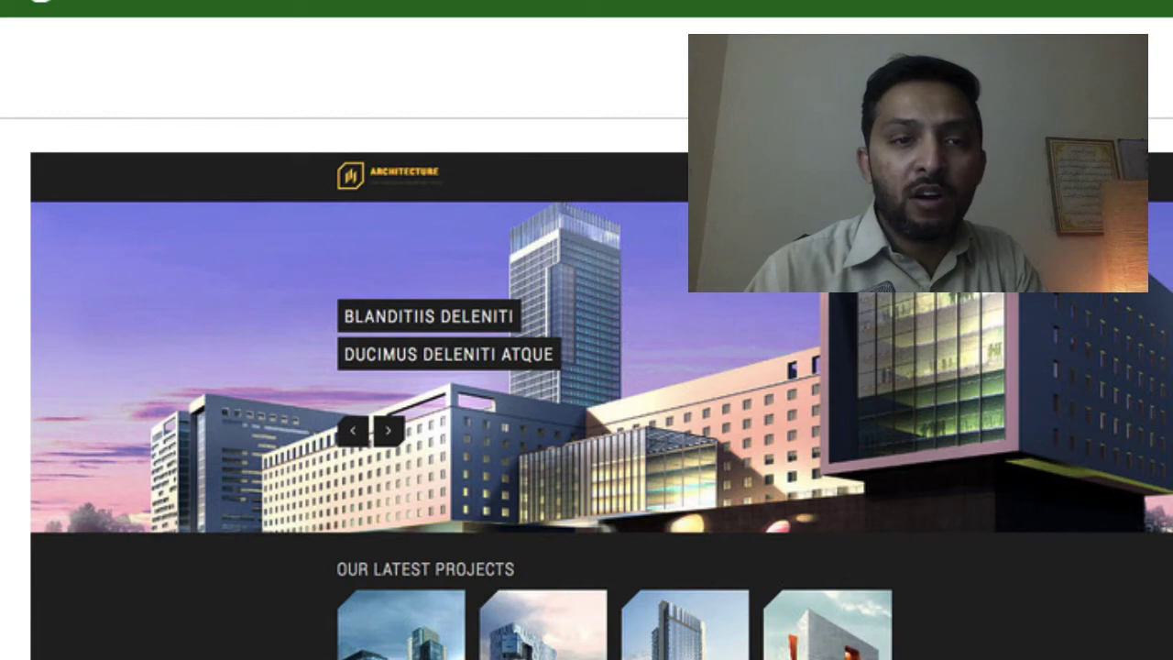
Launch the architecture theme's live Demo from below its Free Download button.
scroll("down", 3)
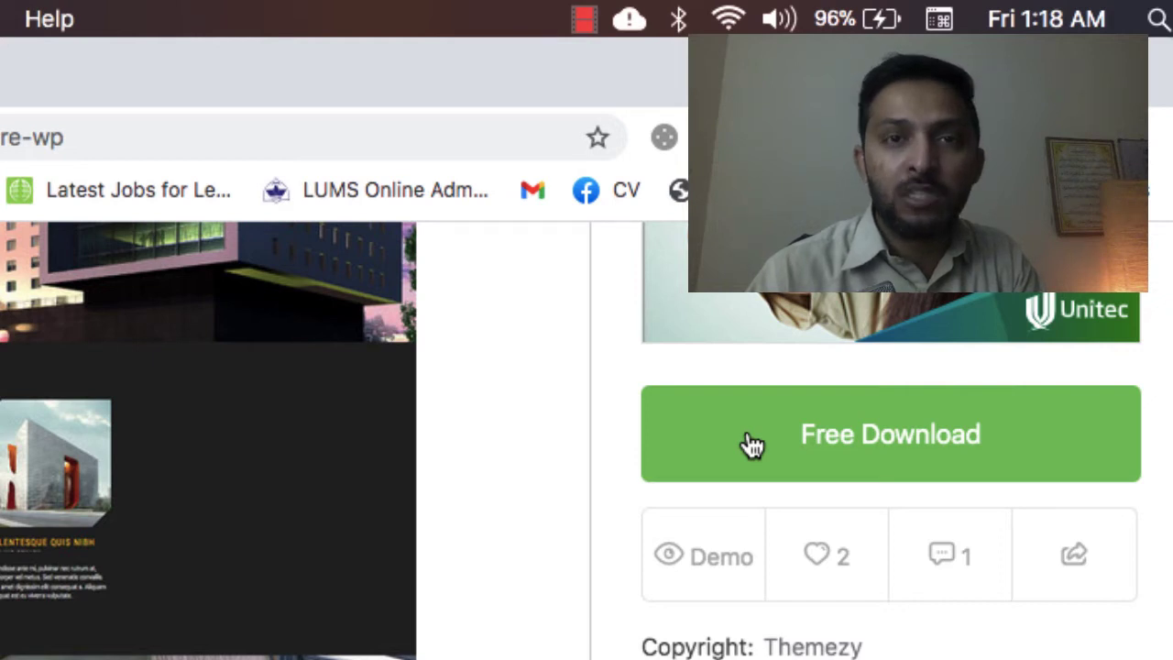
mouse_move(706, 572)
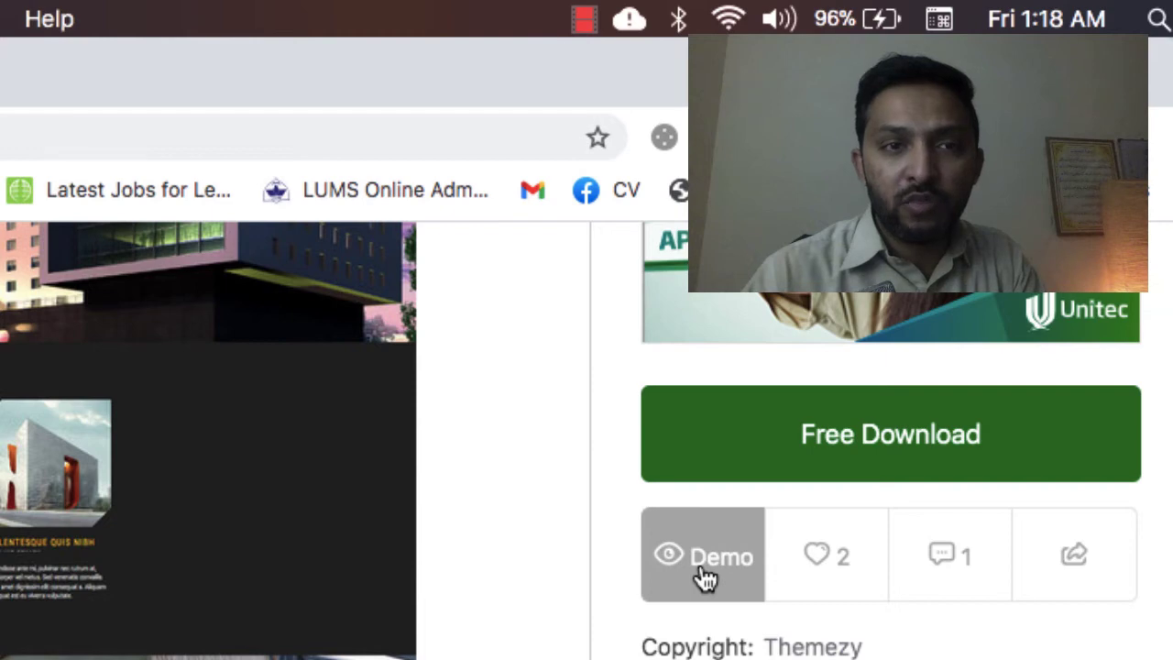
left_click(704, 554)
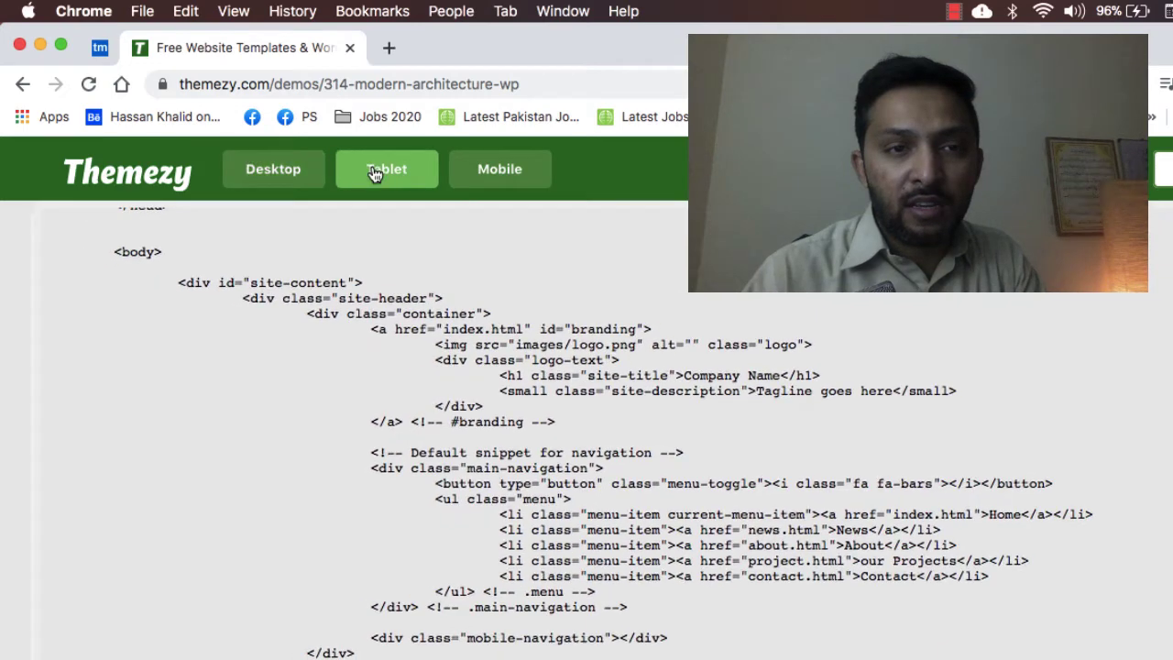
Switch the demo preview to Tablet size in the demo toolbar.
left_click(499, 169)
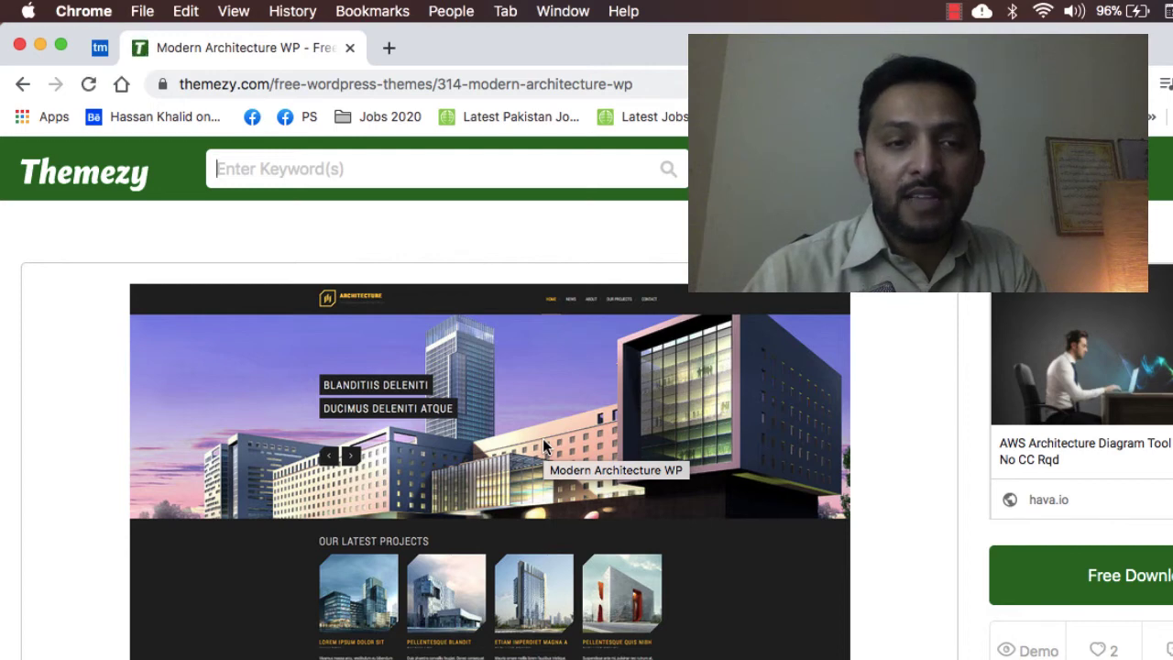
scroll("down", 3)
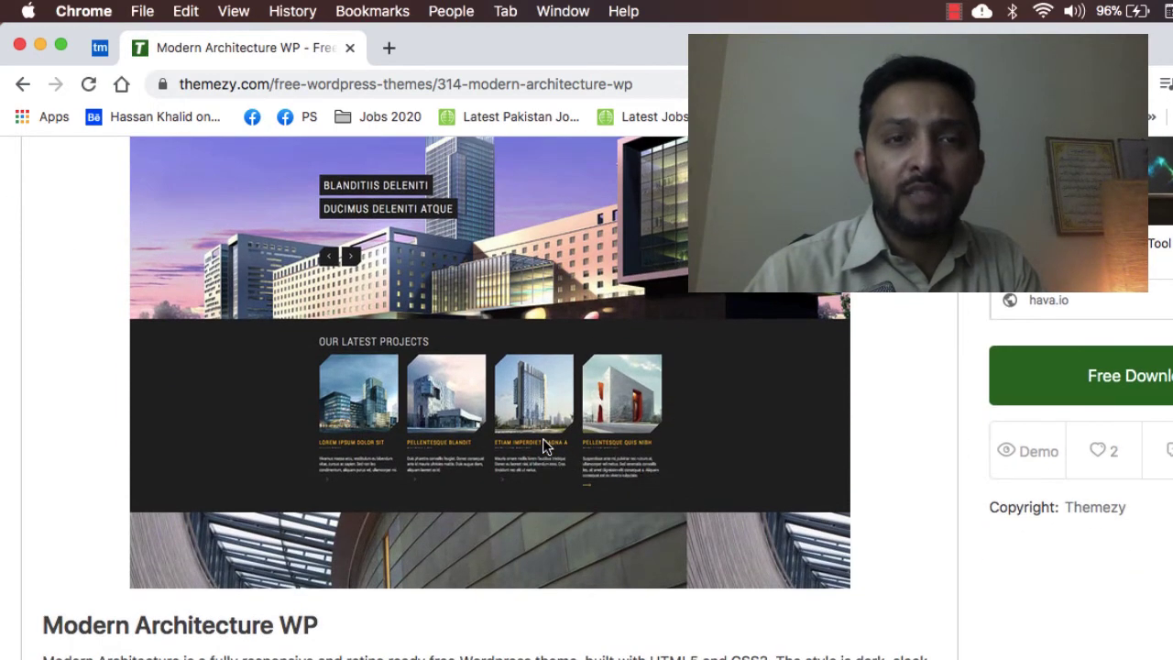
scroll("down", 3)
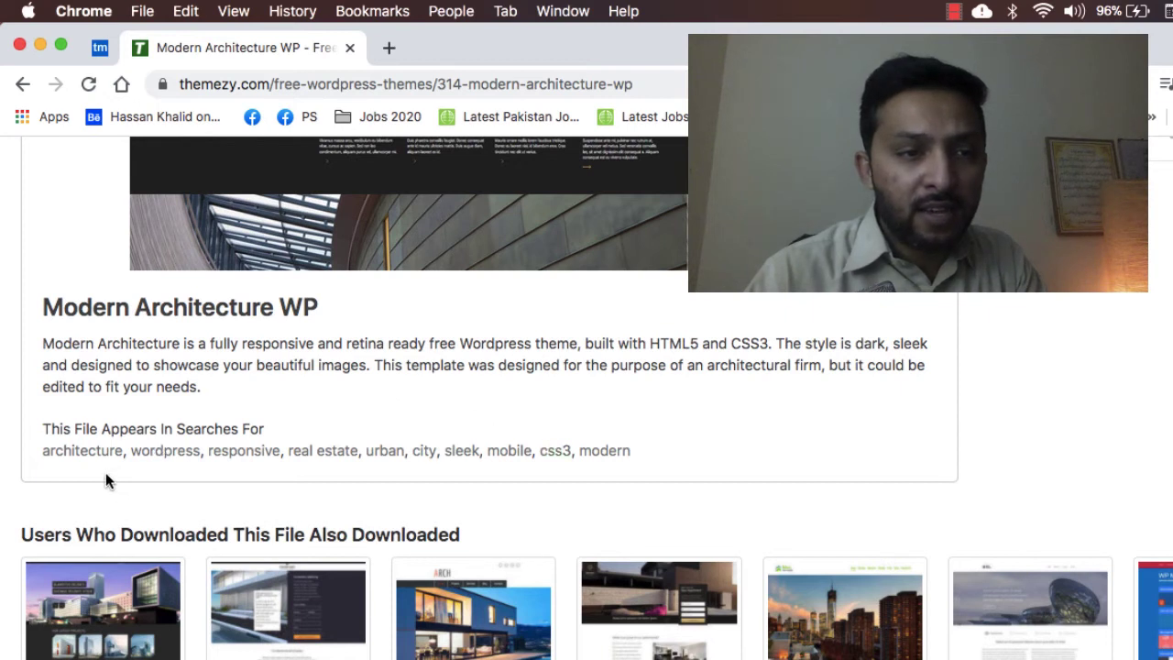
mouse_move(165, 451)
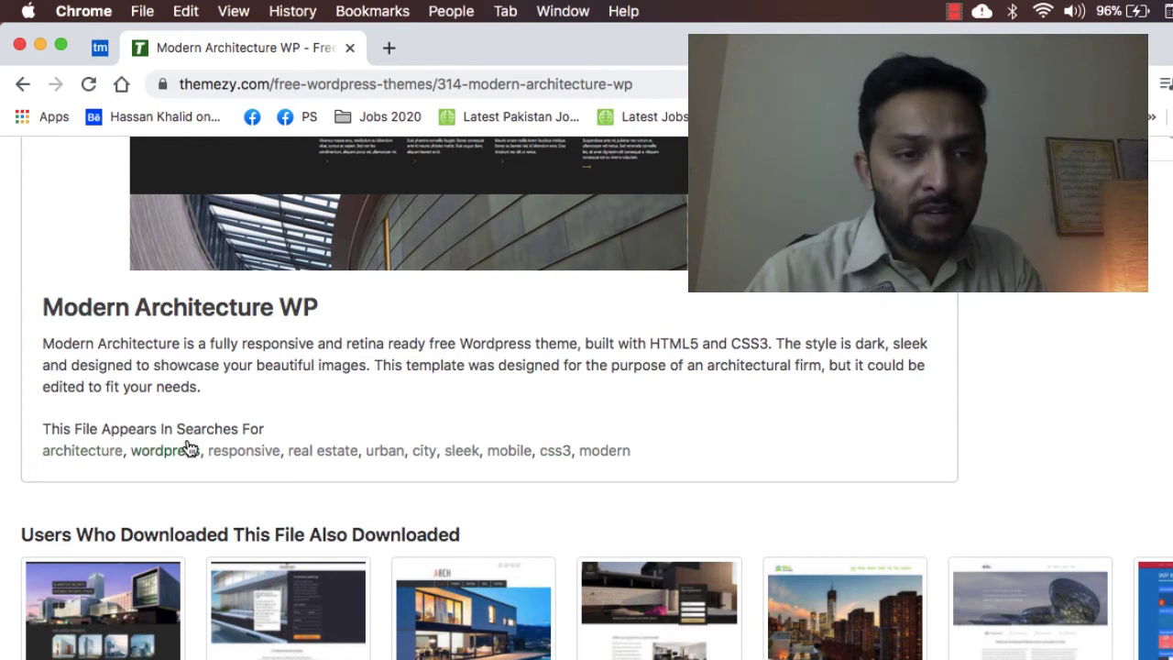
mouse_move(216, 473)
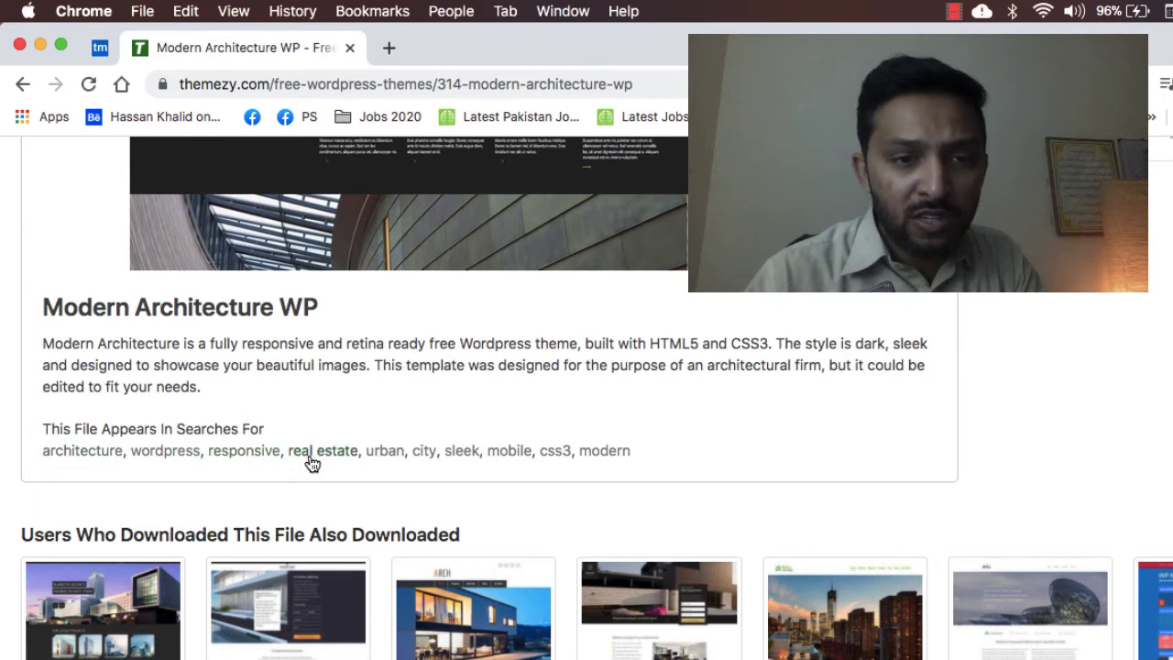
mouse_move(423, 454)
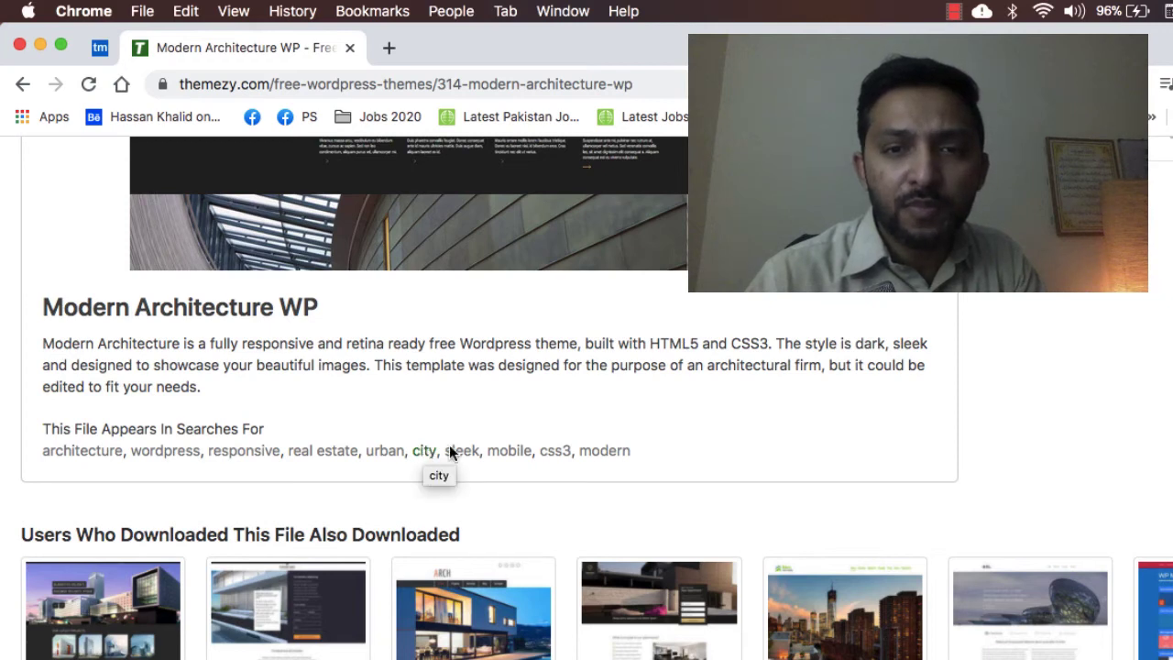
mouse_move(907, 352)
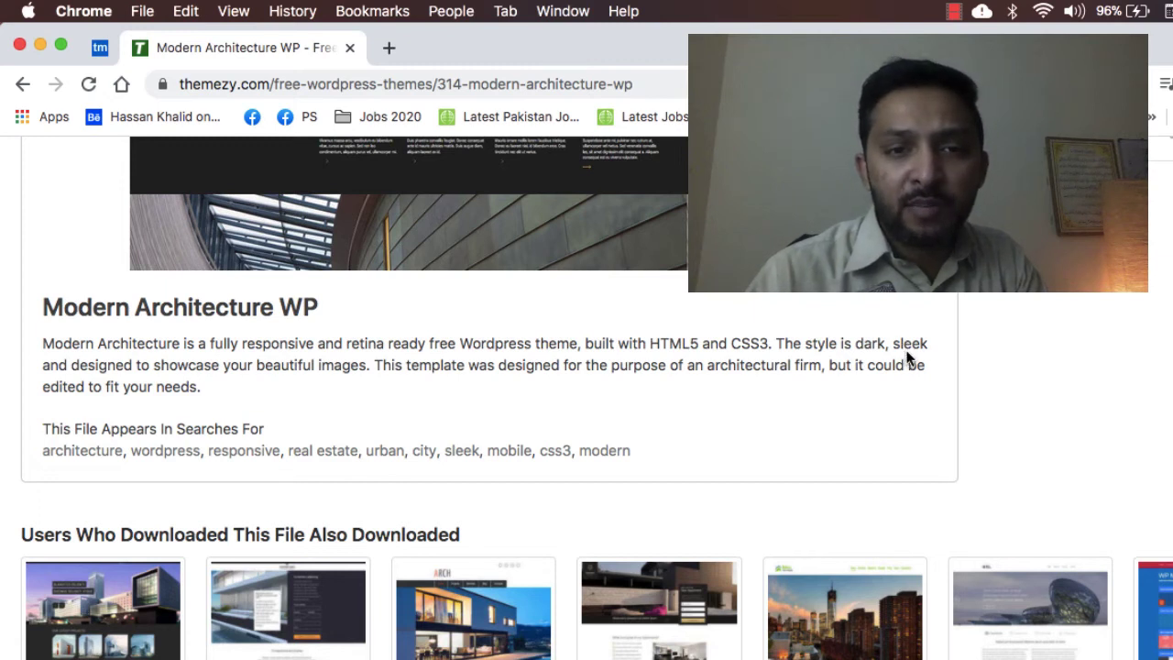
mouse_move(871, 388)
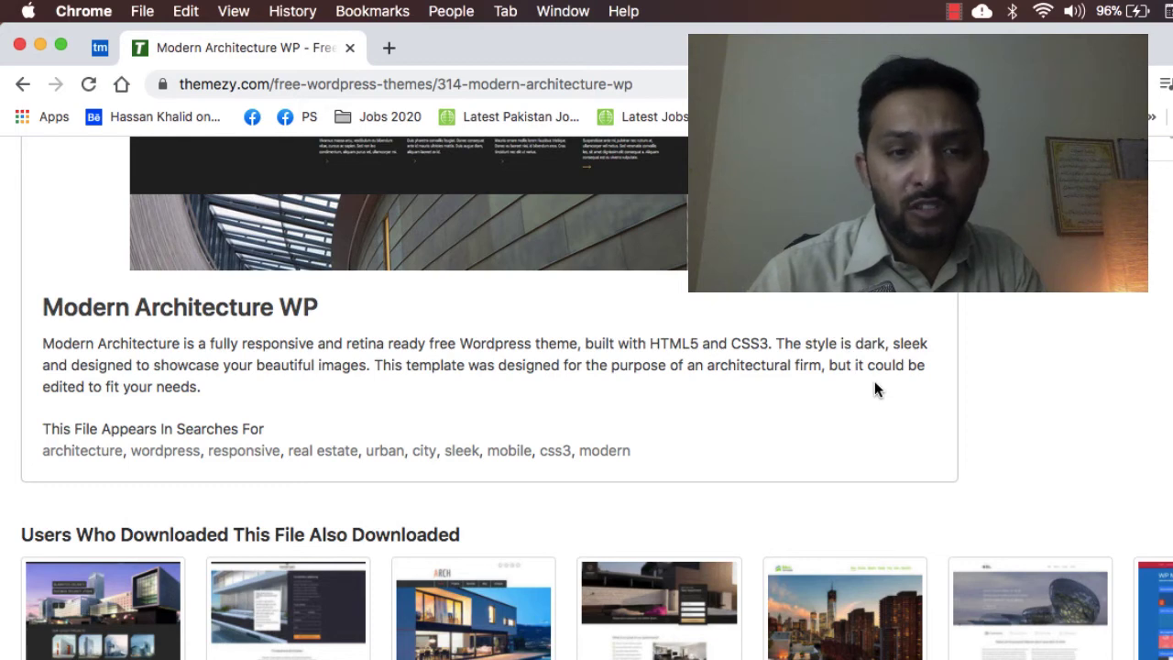
Scroll down to the Users Who Downloaded This File Also Downloaded grid.
scroll("down", 3)
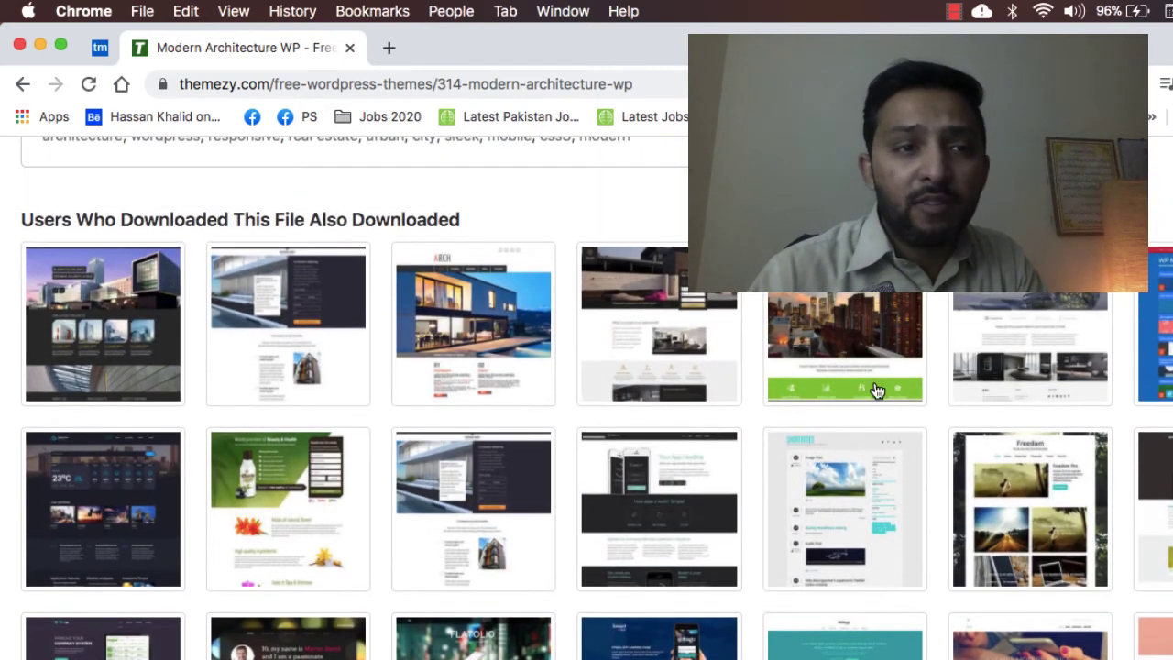
mouse_move(876, 392)
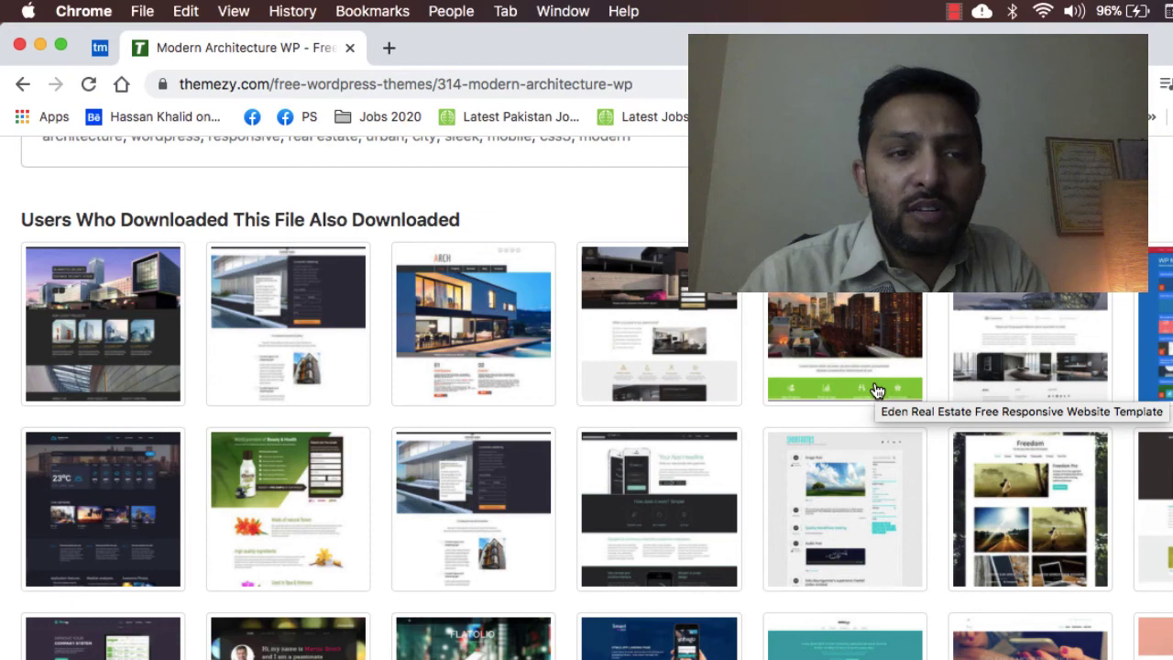
scroll("down", 3)
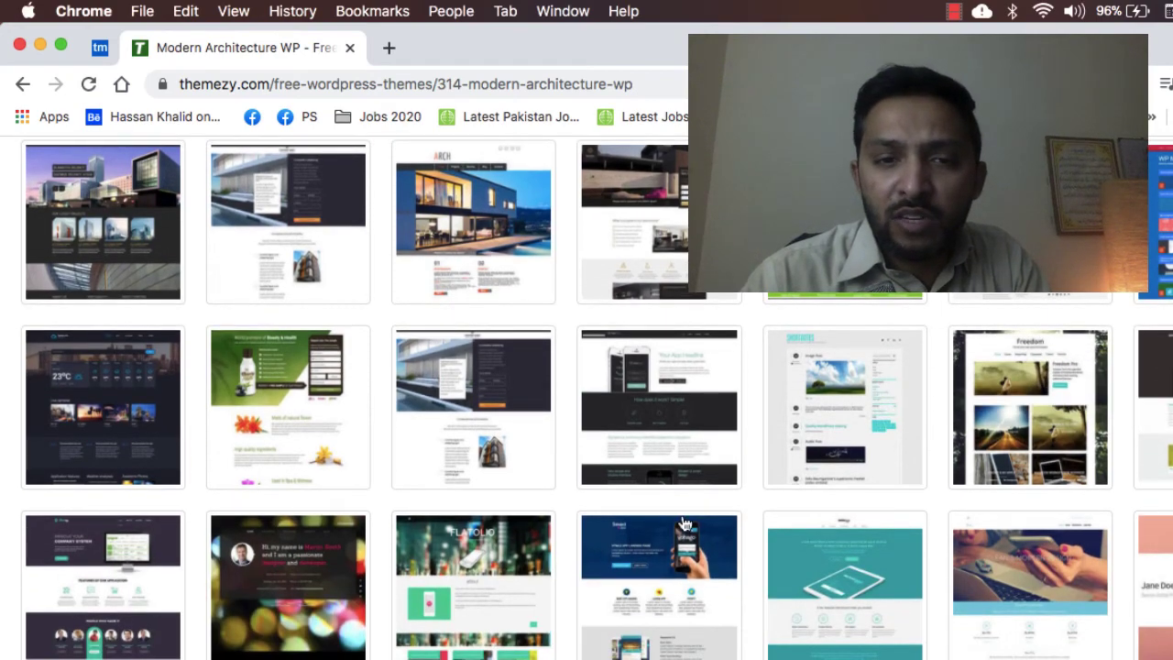
scroll("down", 3)
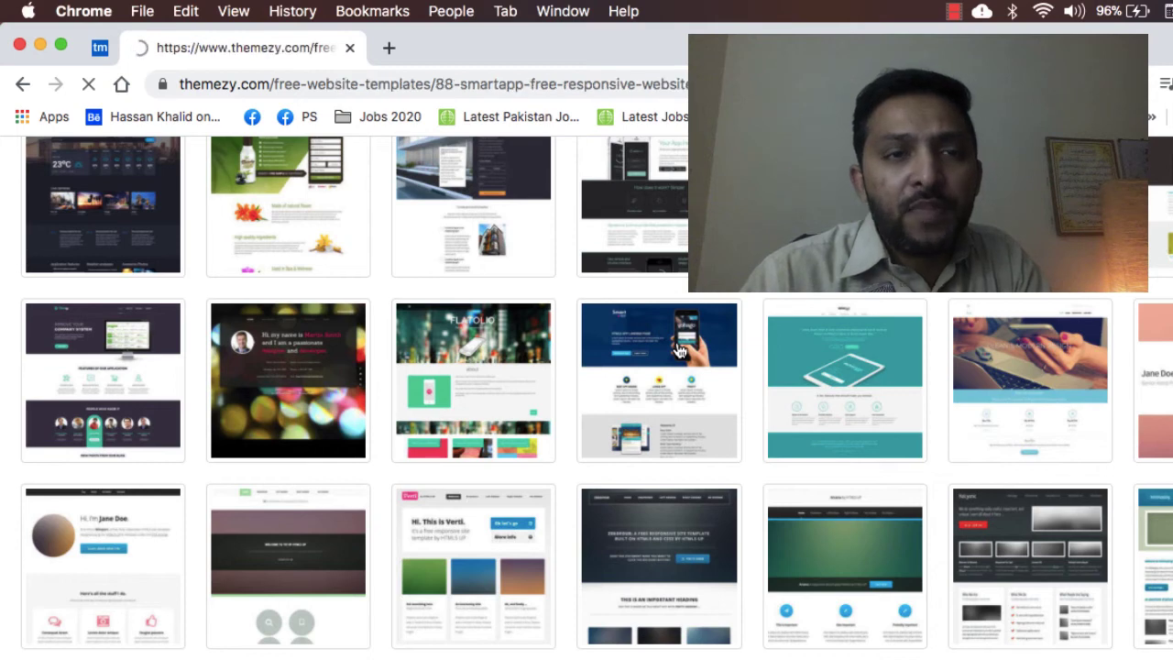
Load the SmartApp Free Responsive Website Template page and reach its description and tags.
left_click(658, 380)
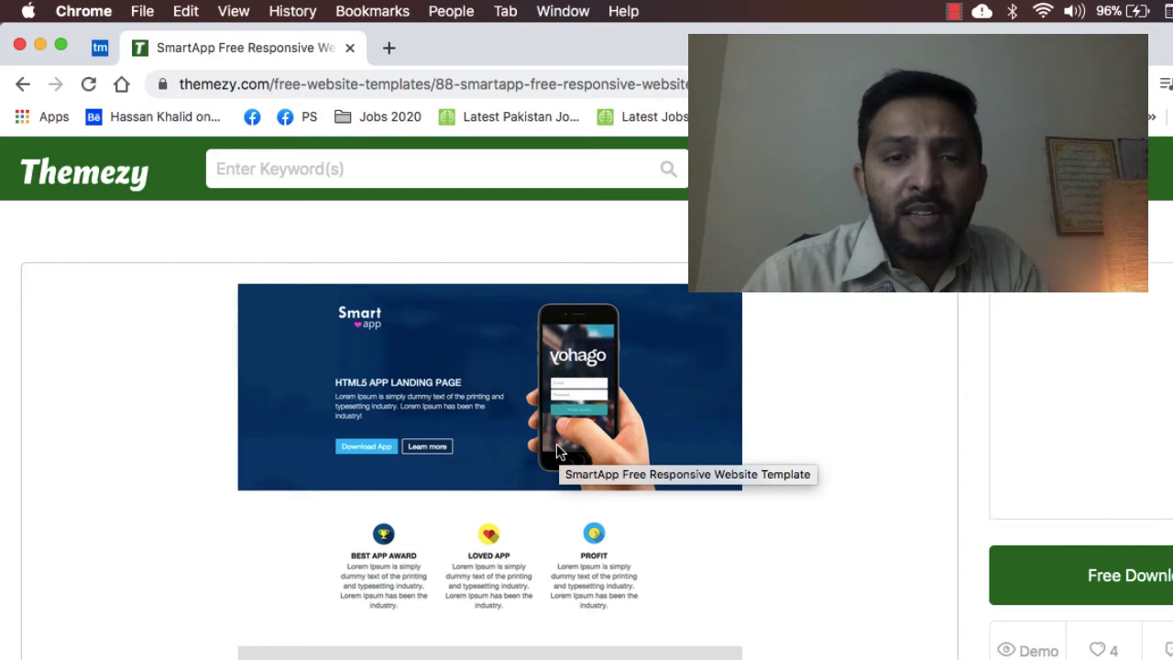
scroll("down", 3)
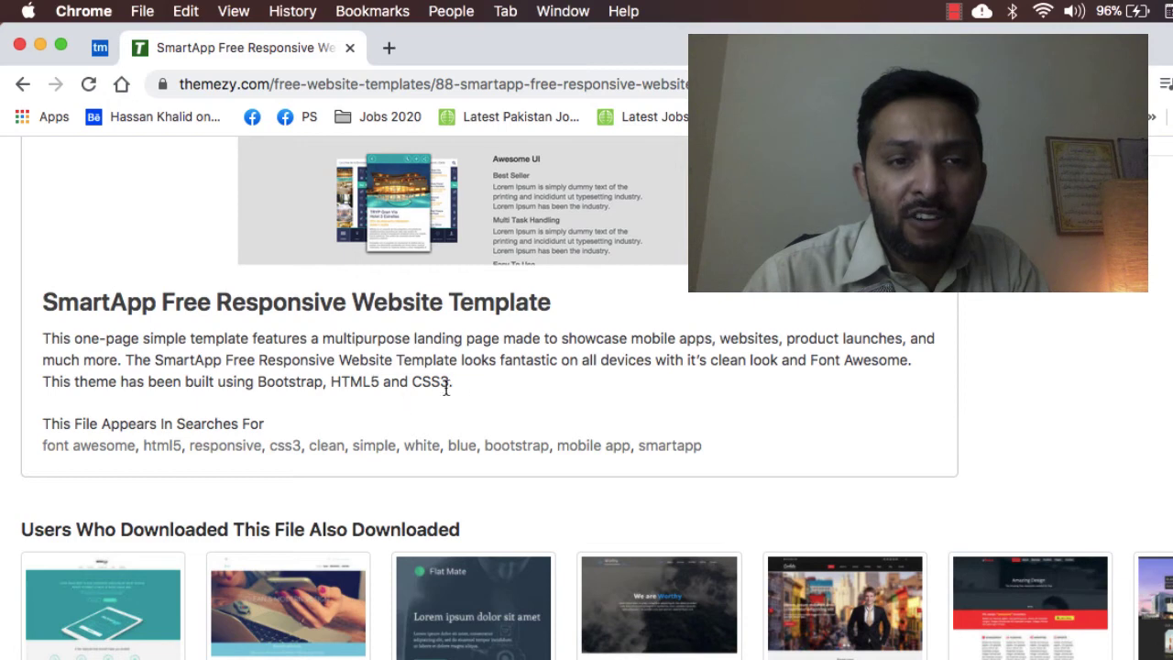
mouse_move(459, 389)
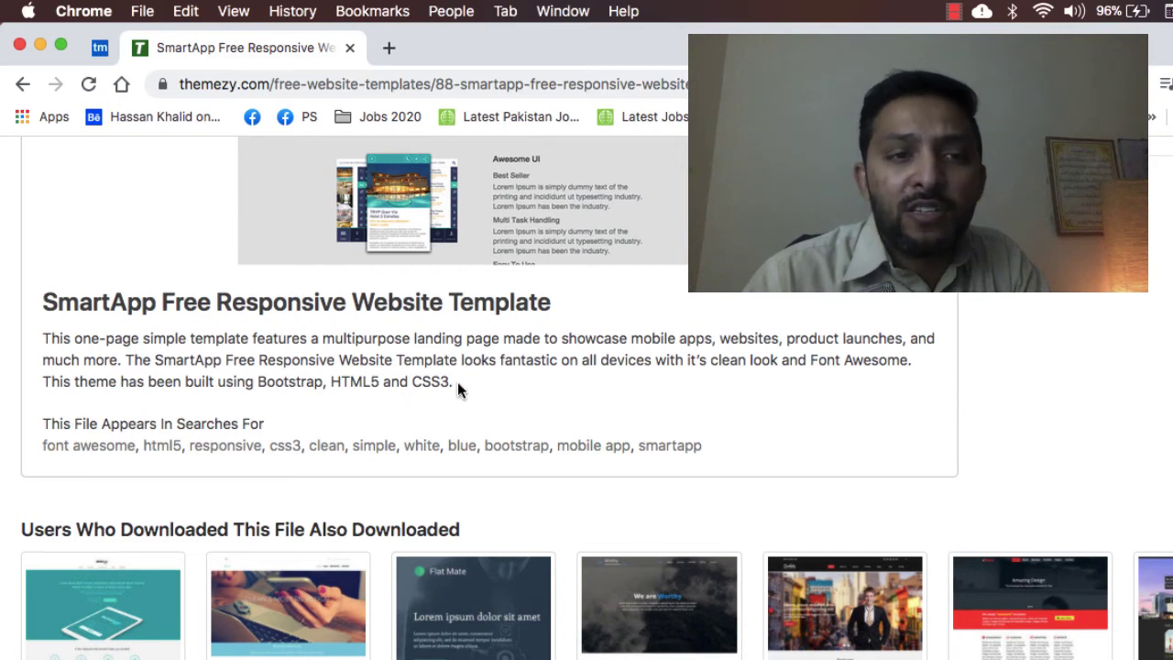